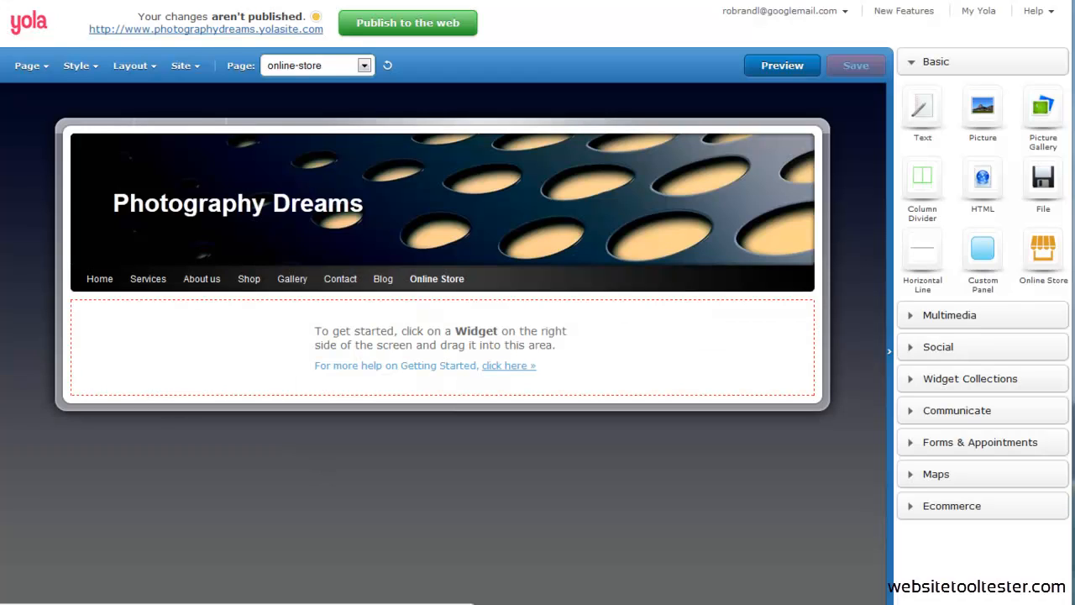
mouse_move(435, 480)
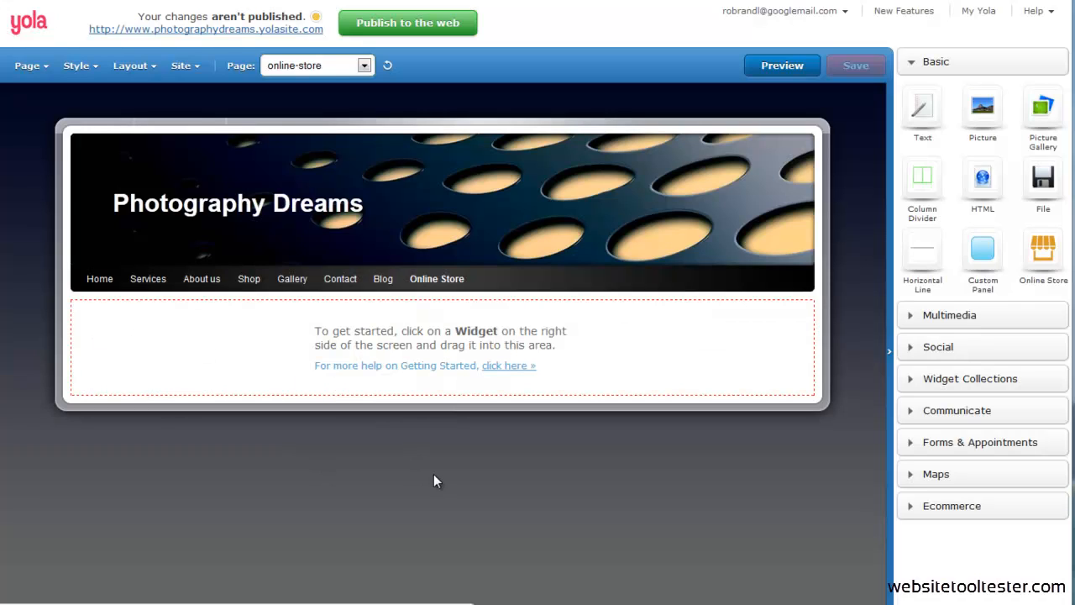
mouse_move(736, 437)
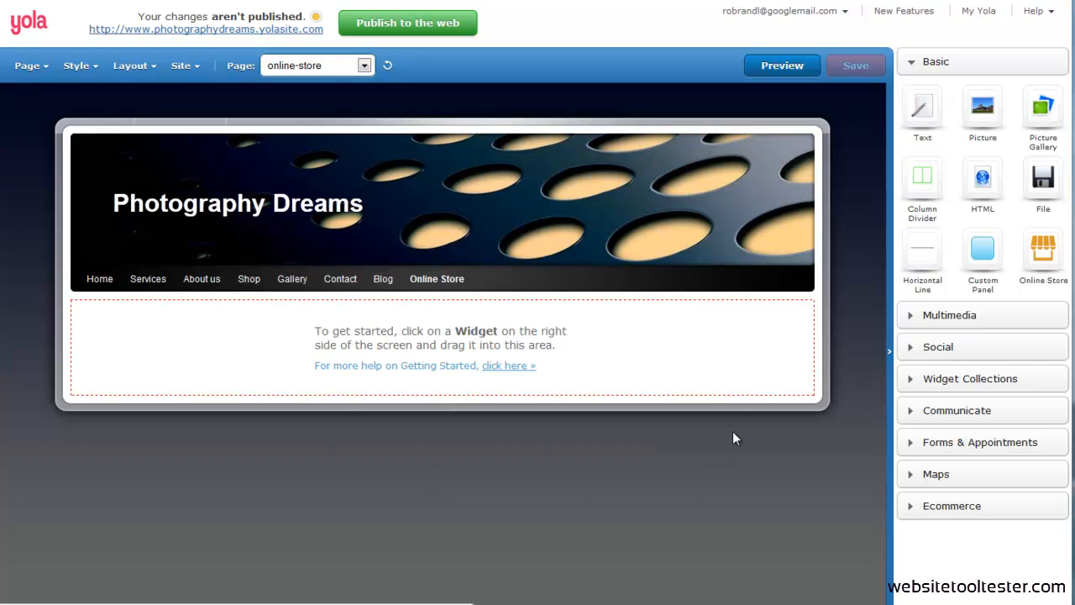
mouse_move(766, 356)
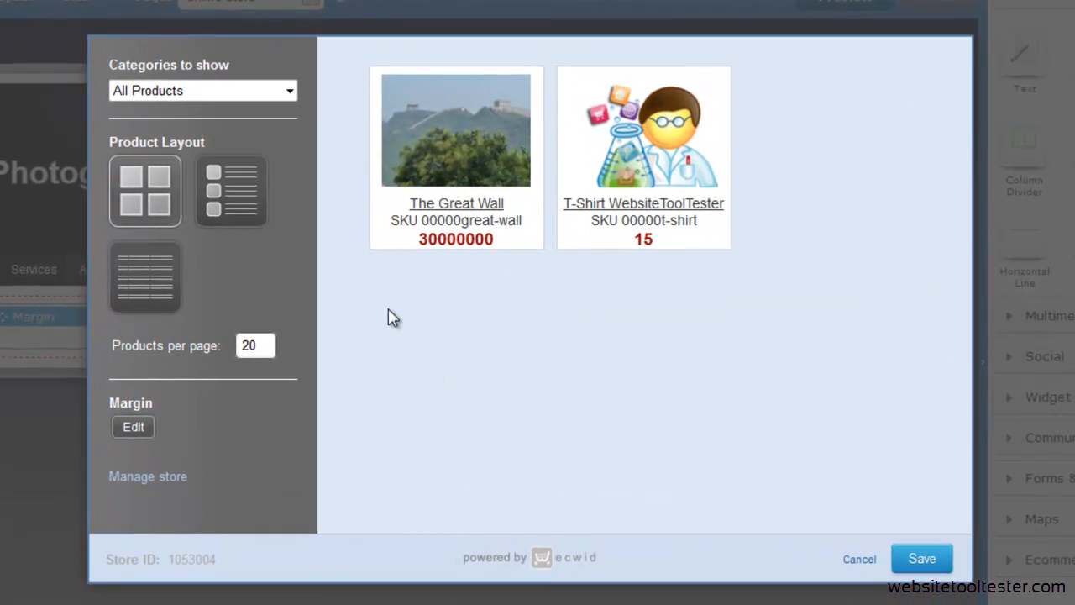
left_click(232, 188)
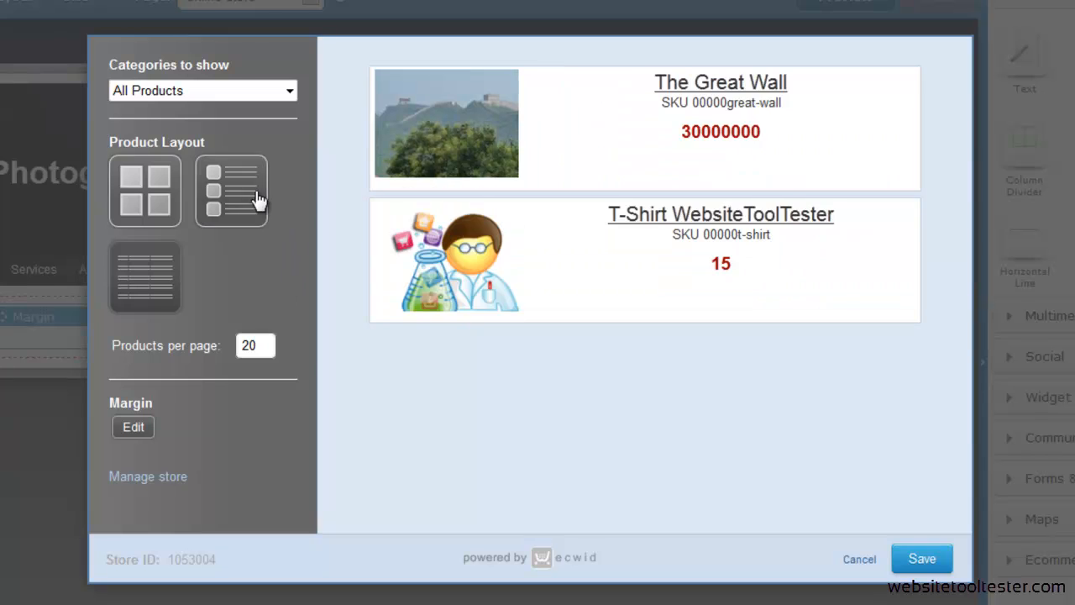
left_click(145, 275)
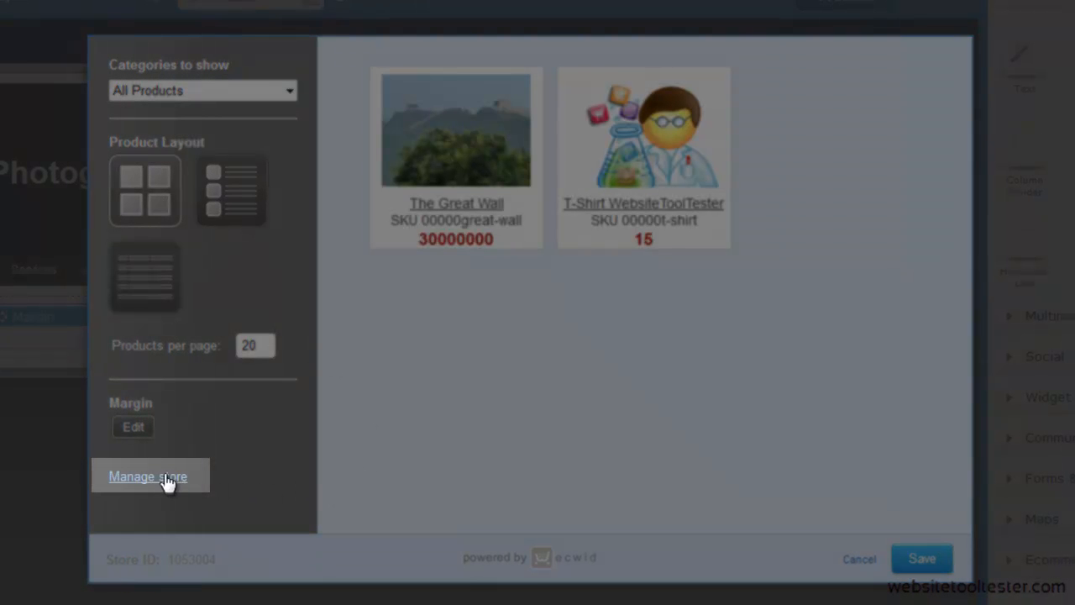
Step: Go into Manage store and bring up the Products list with The Great Wall and T-shirt
left_click(148, 477)
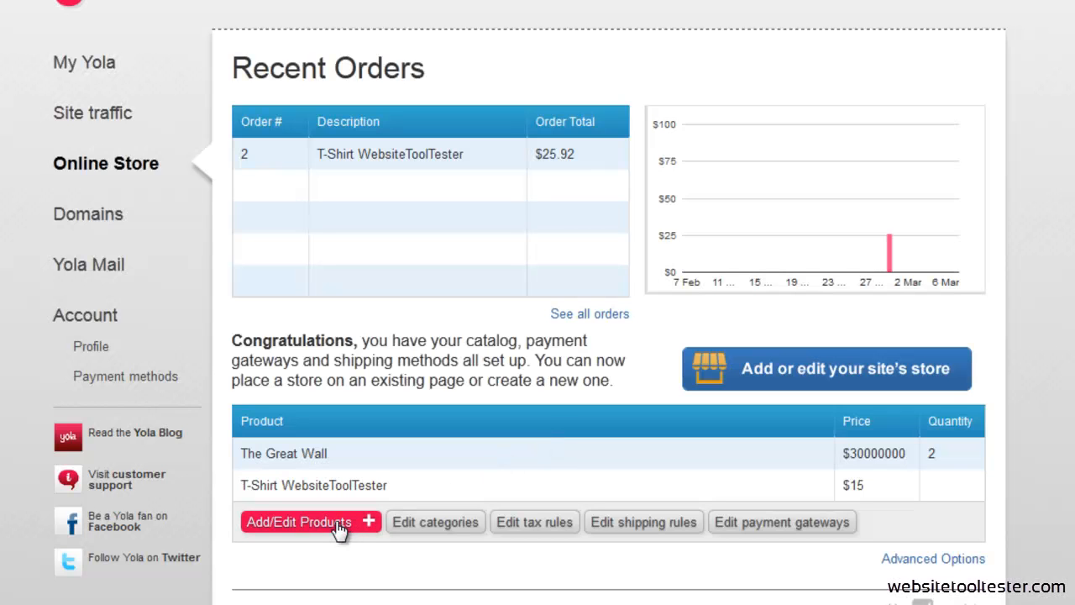
left_click(299, 521)
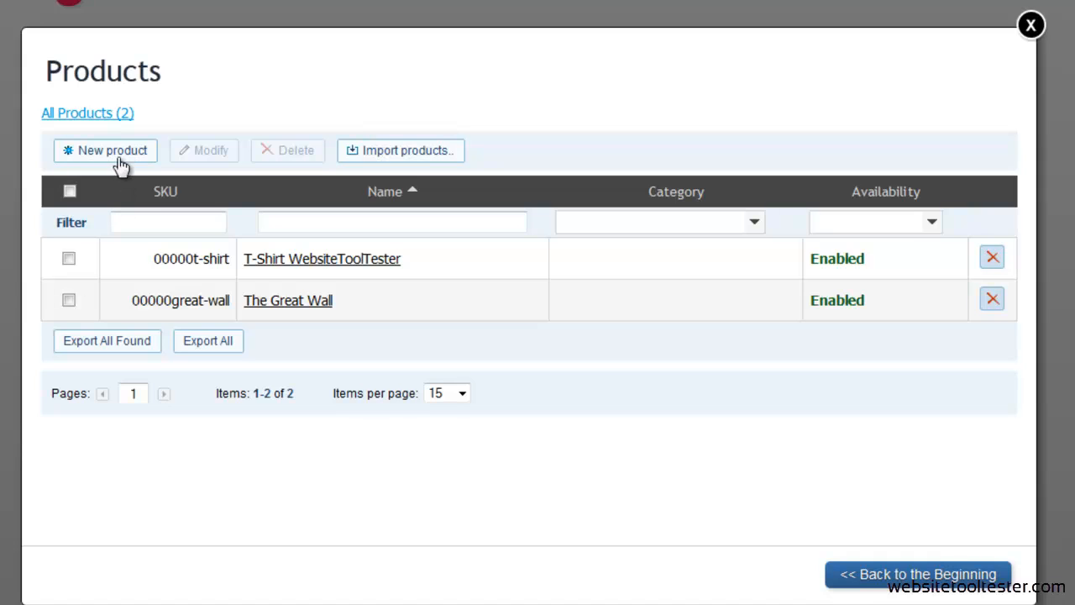
mouse_move(430, 158)
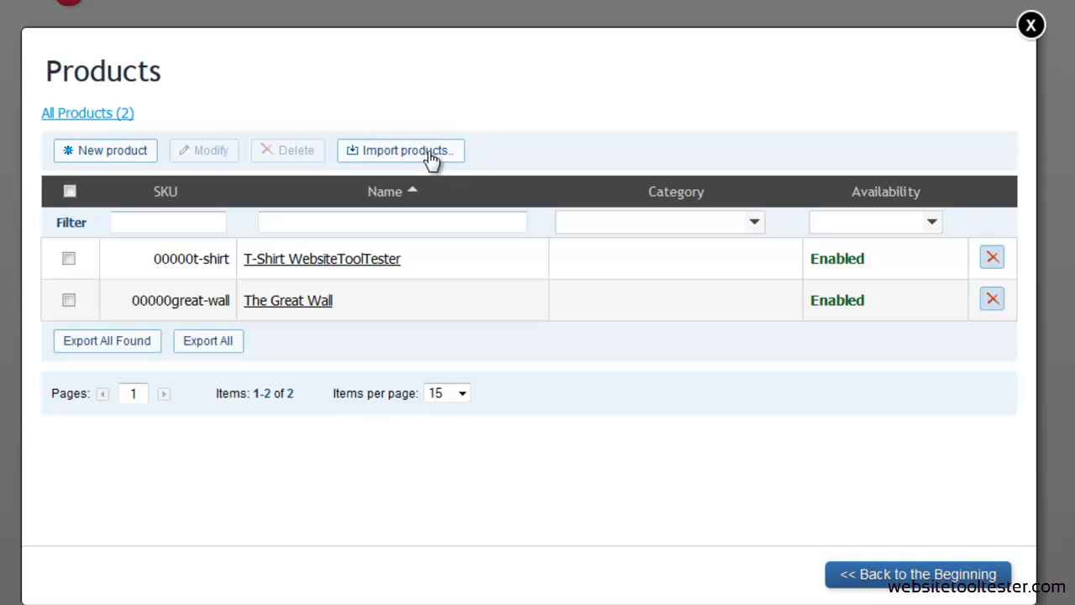
Step: Open the T-Shirt WebsiteToolTester product's editing form with its SKU and $15.00 price
left_click(323, 259)
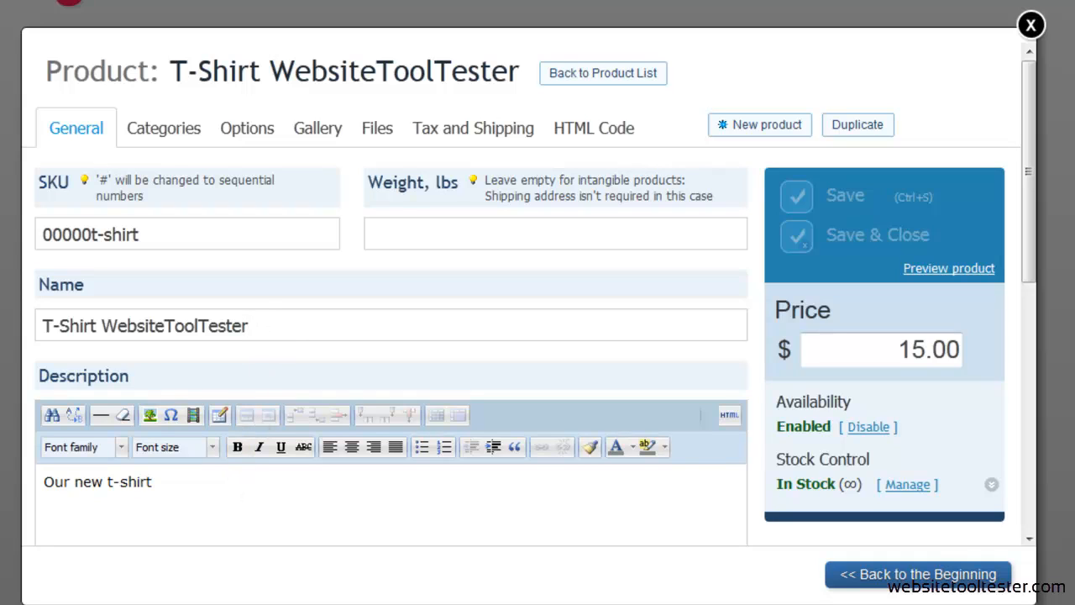
Step: Reveal the T-shirt's Quantity in Stock (unlimited) and low-stock note (0) settings
left_click(907, 484)
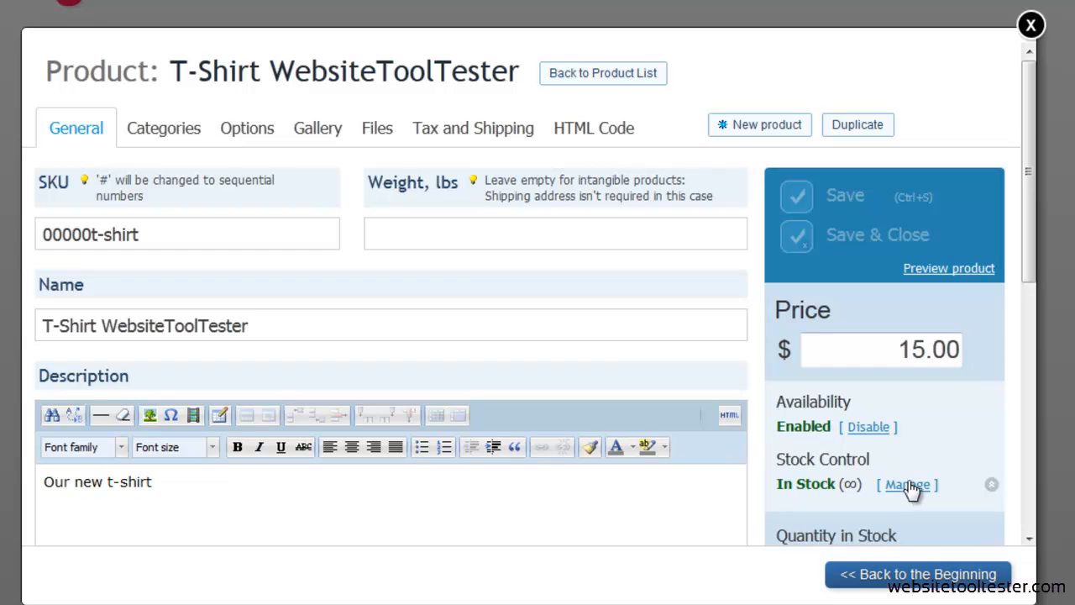
scroll("down", 3)
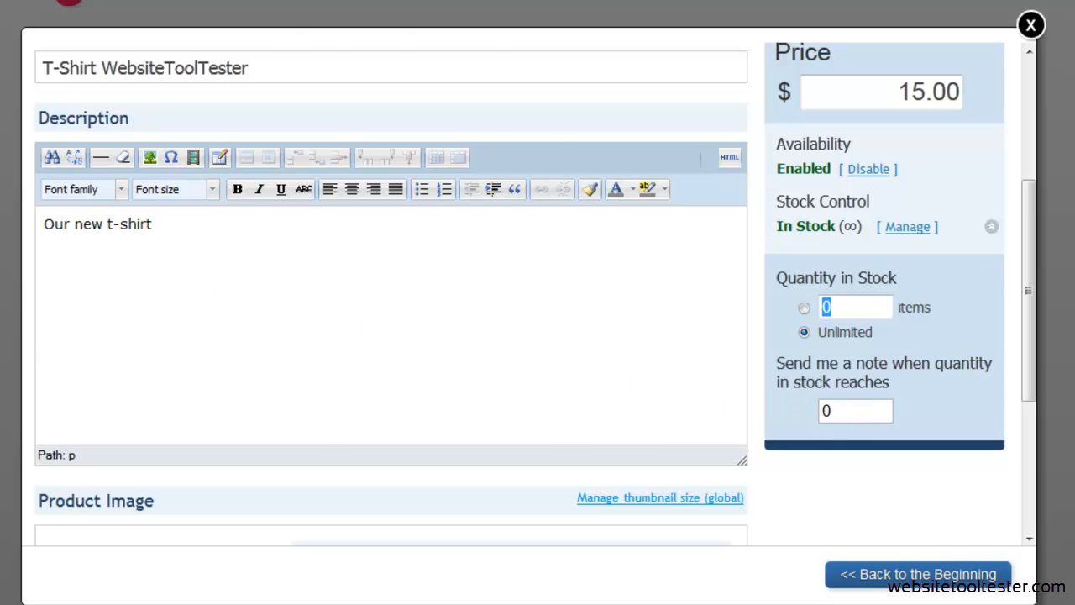
Step: Review the blue and green colour options, then show the gallery with the 'T-Shirt print' image
left_click(241, 126)
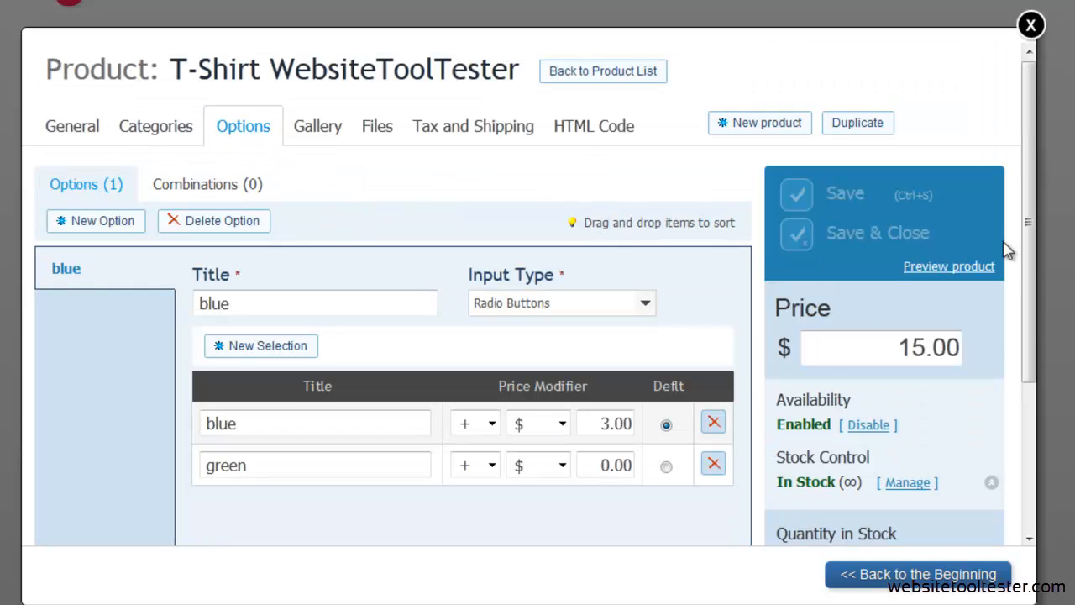
scroll("down", 3)
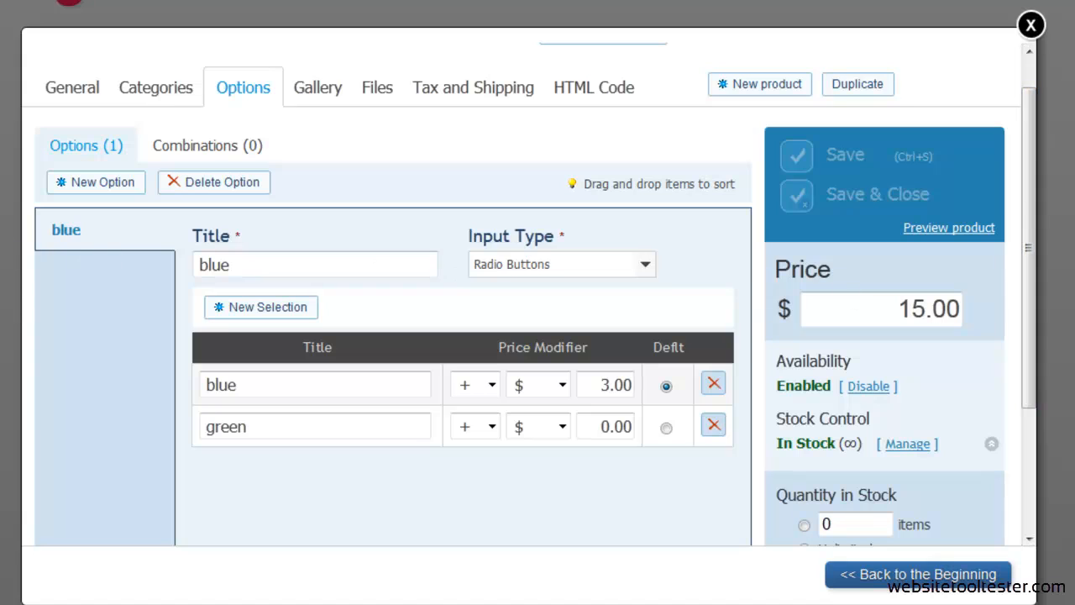
mouse_move(233, 348)
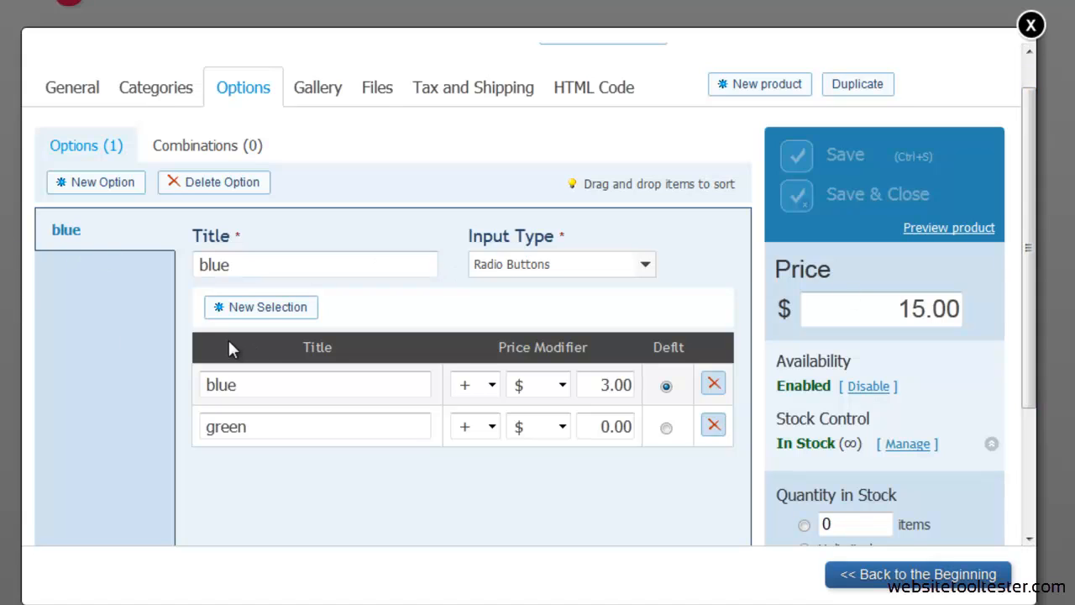
left_click(313, 87)
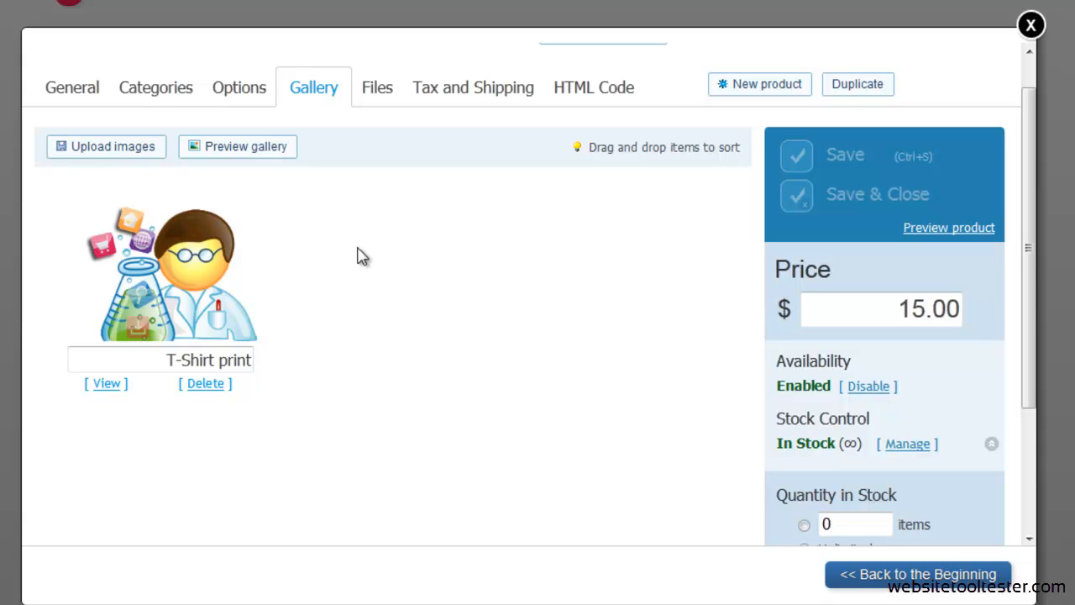
Step: Show the product's delivered files, listing workbook.pdf described as 'Workbook'
left_click(373, 87)
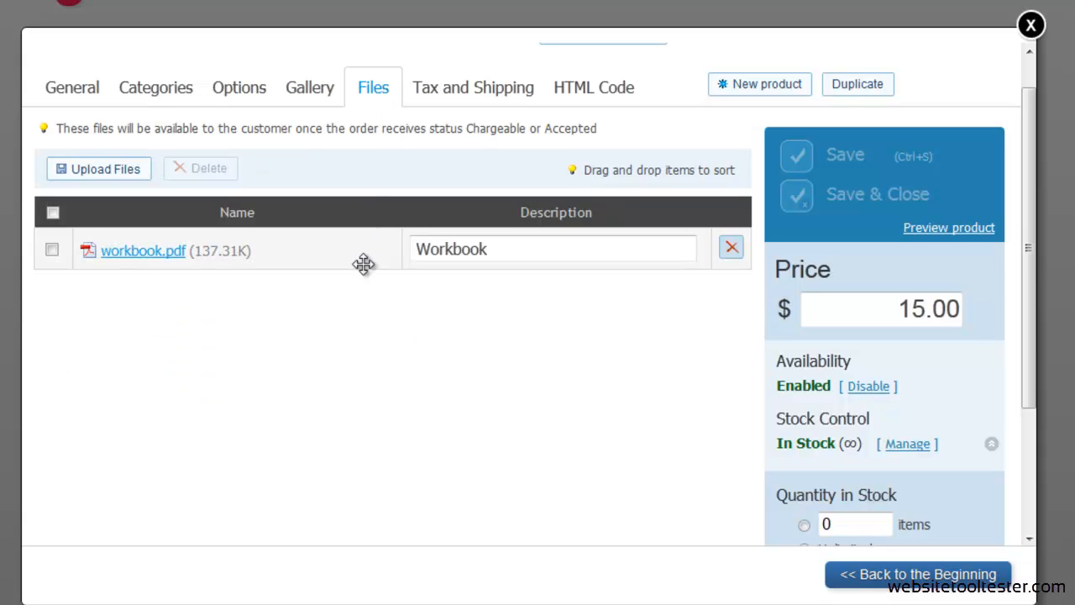
mouse_move(368, 303)
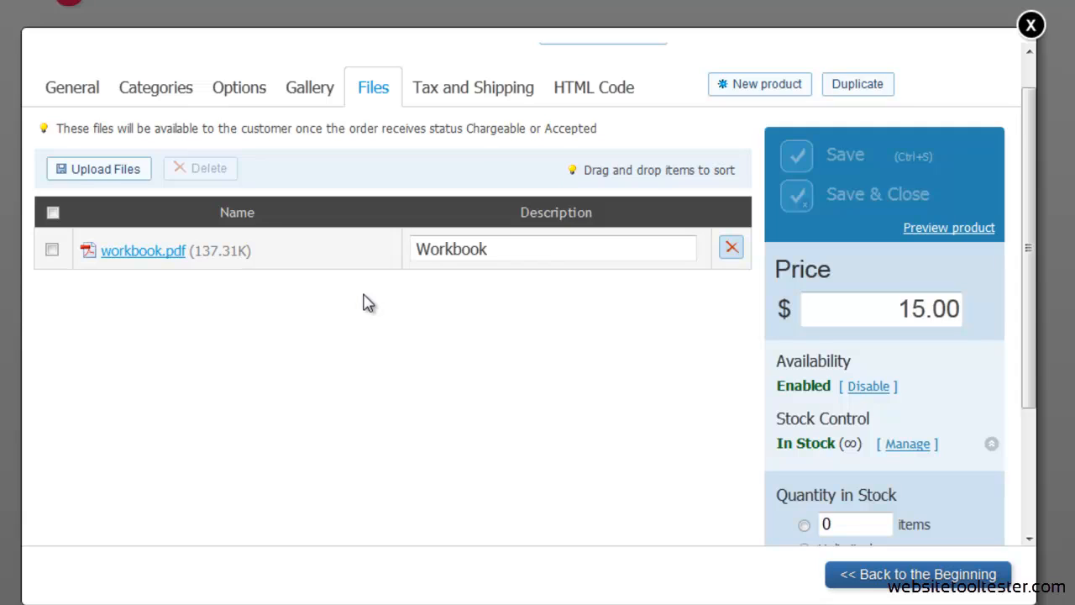
mouse_move(460, 319)
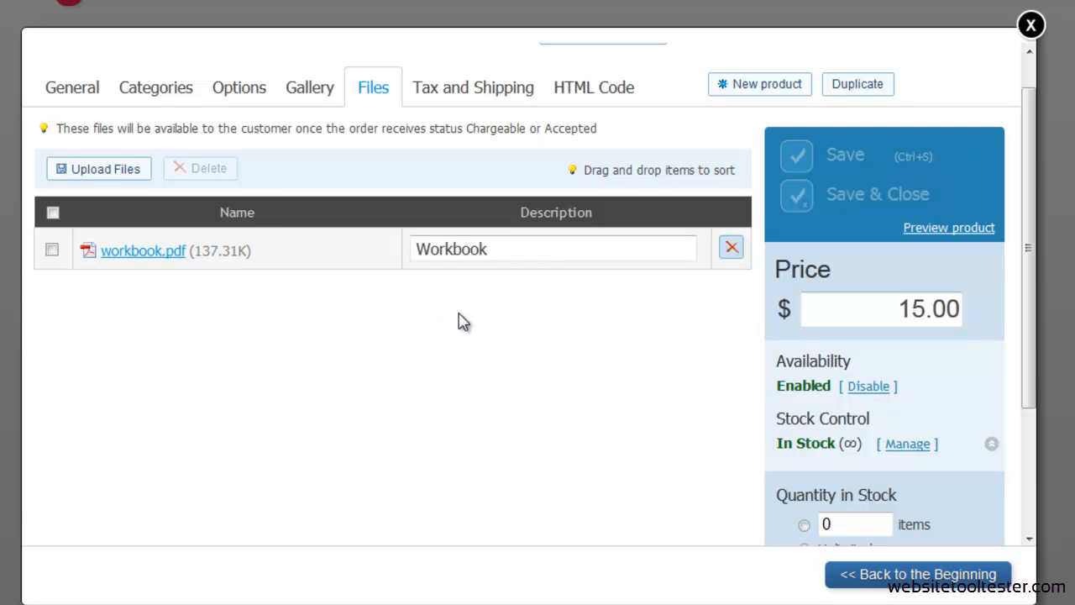
mouse_move(496, 117)
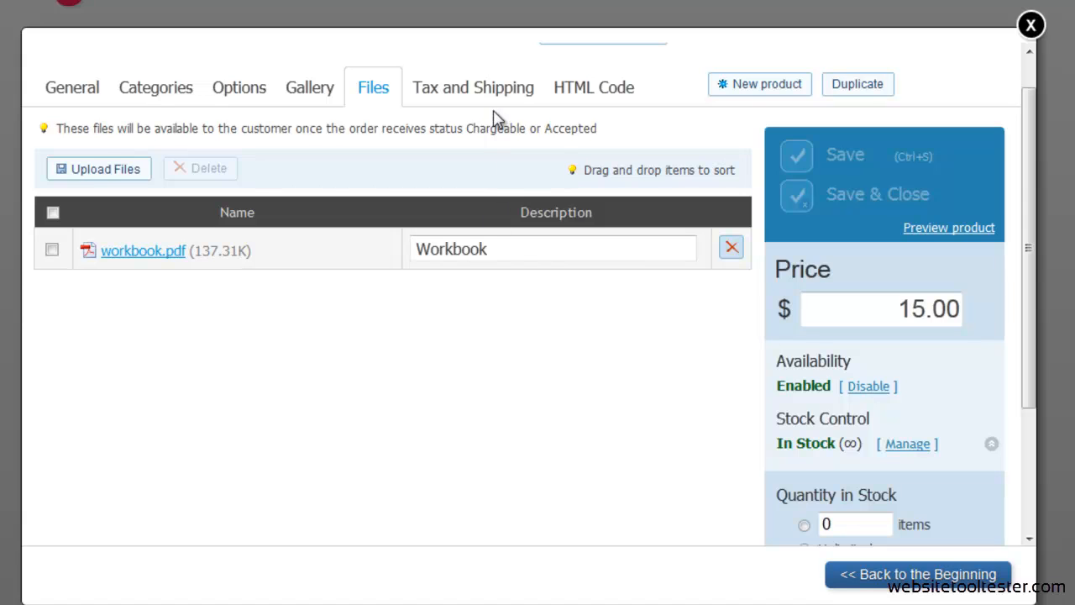
Step: View the T-shirt's tax and shipping (global shipping settings), then return to the dashboard's Recent Orders
left_click(474, 88)
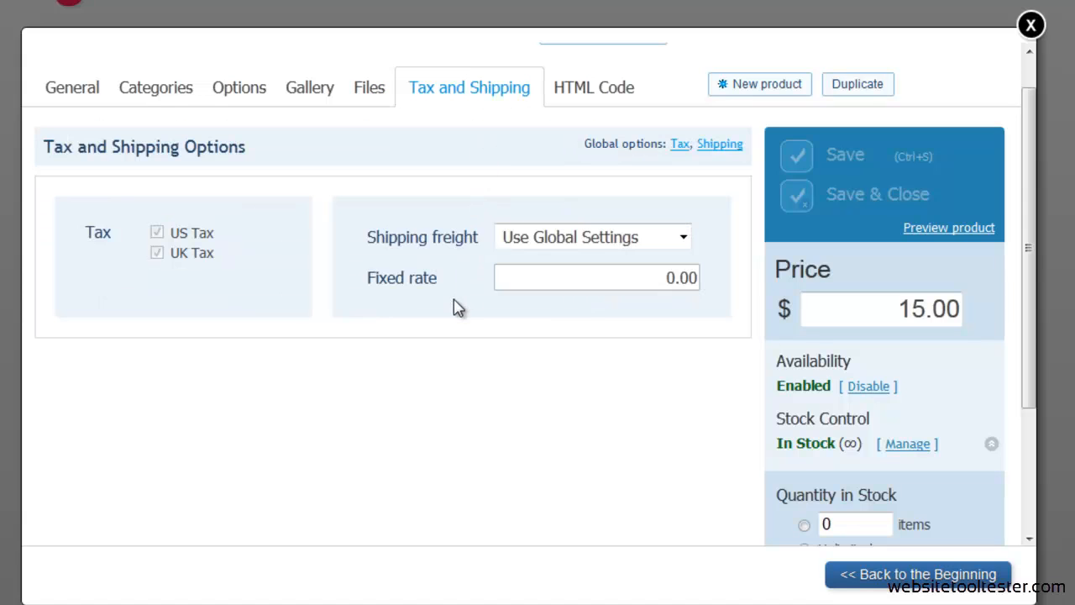
mouse_move(497, 320)
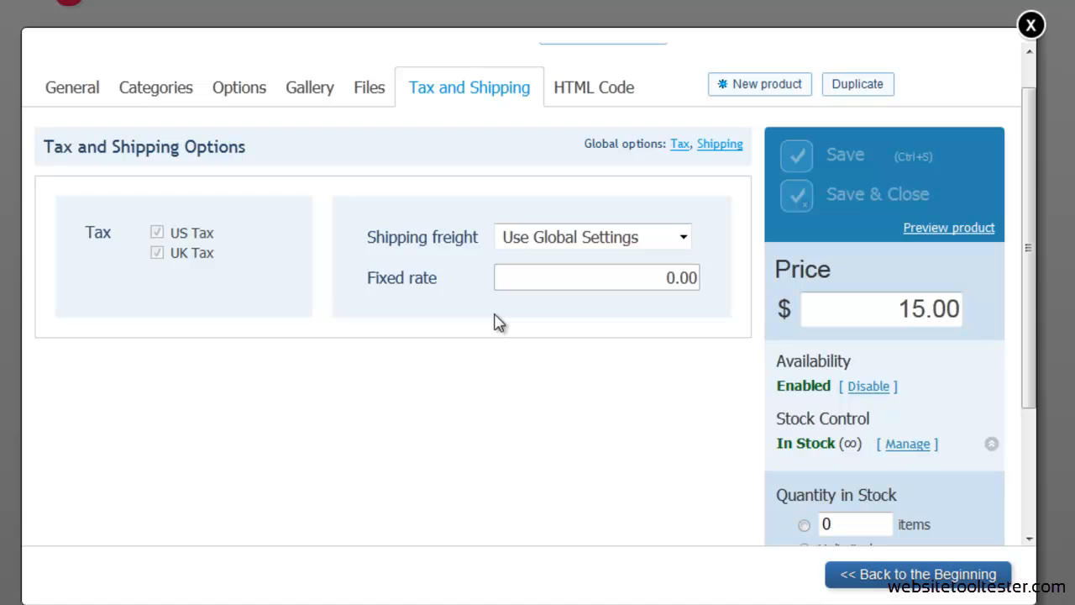
mouse_move(296, 242)
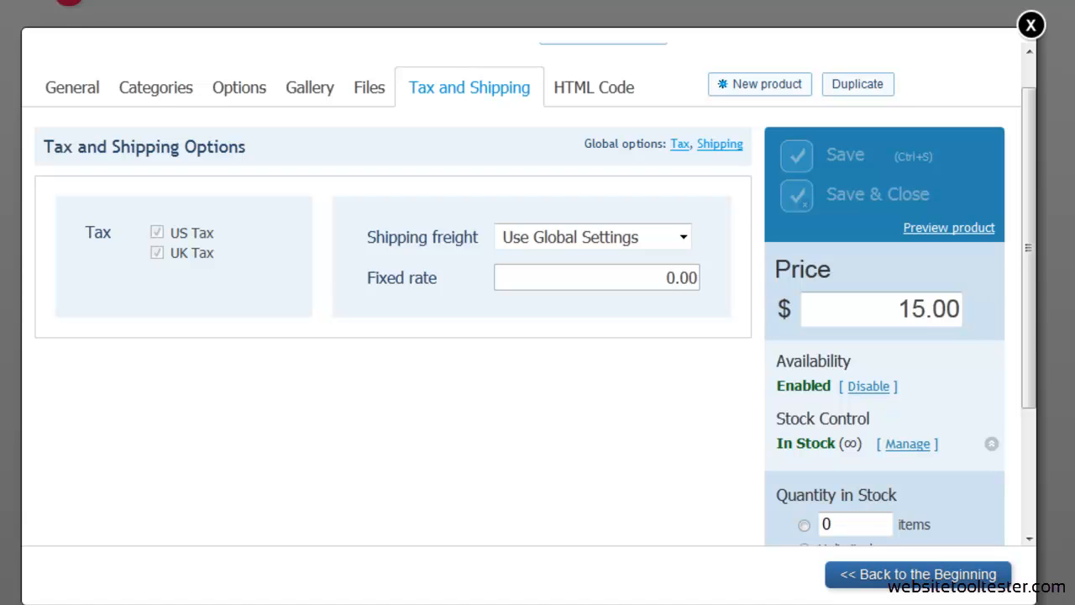
left_click(1032, 25)
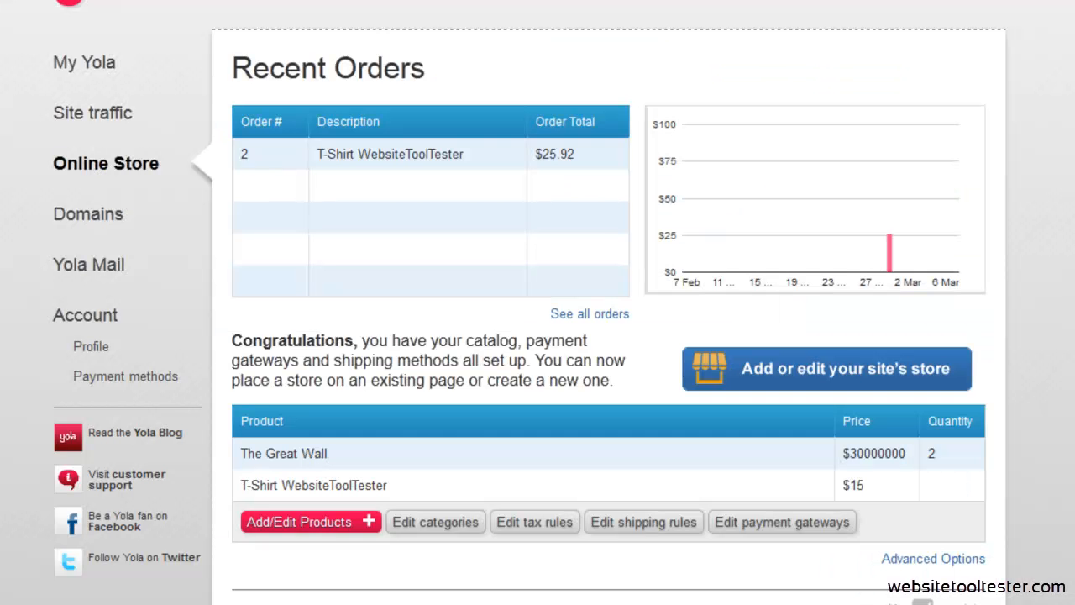
mouse_move(311, 521)
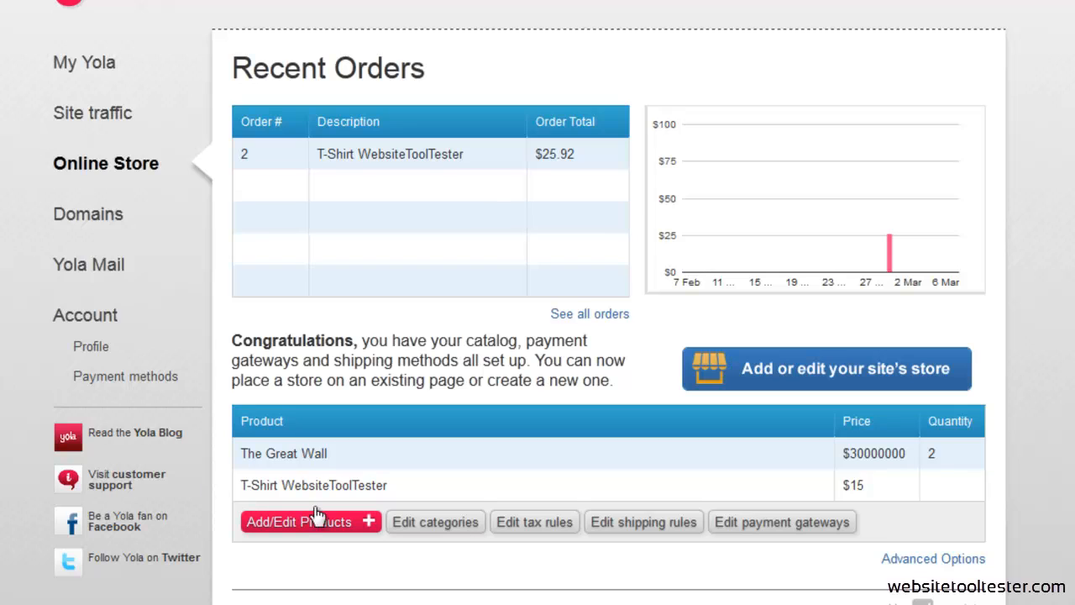
mouse_move(527, 534)
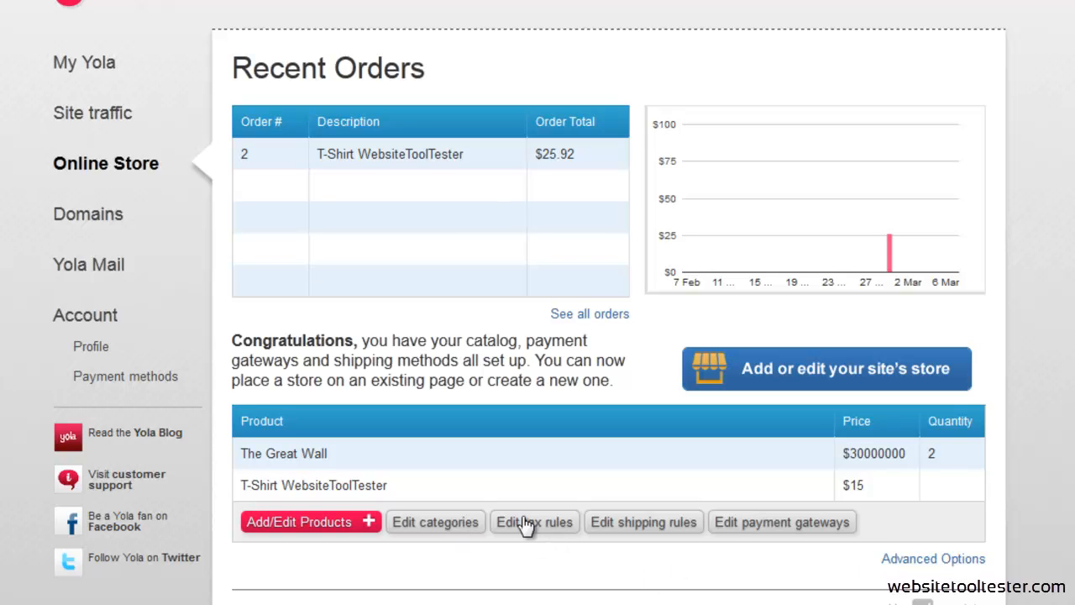
Step: Review the US tax rule: 19% for California and 24% elsewhere
left_click(535, 521)
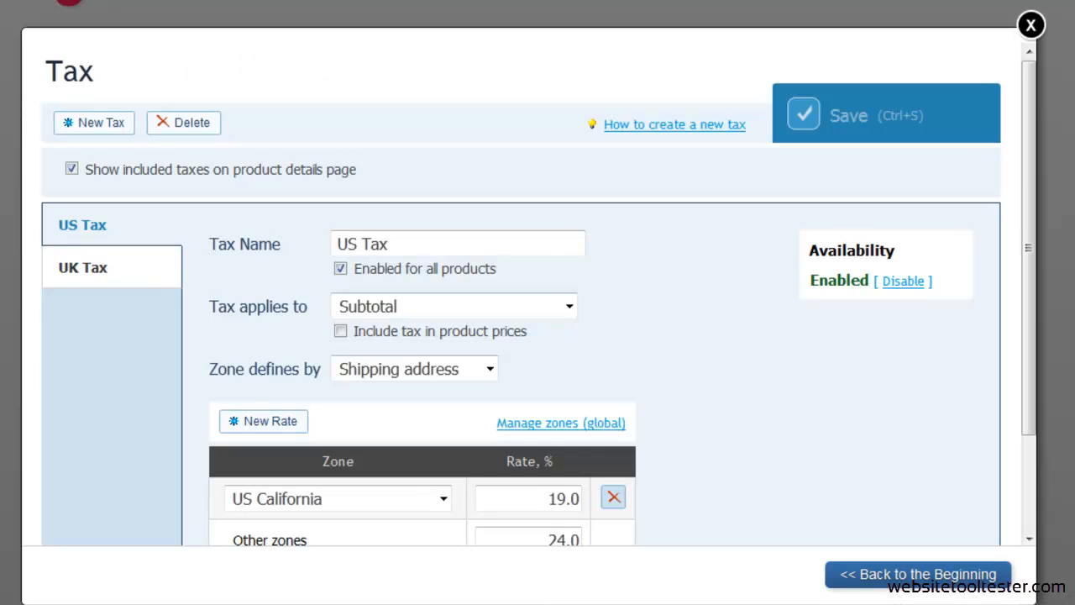
mouse_move(517, 382)
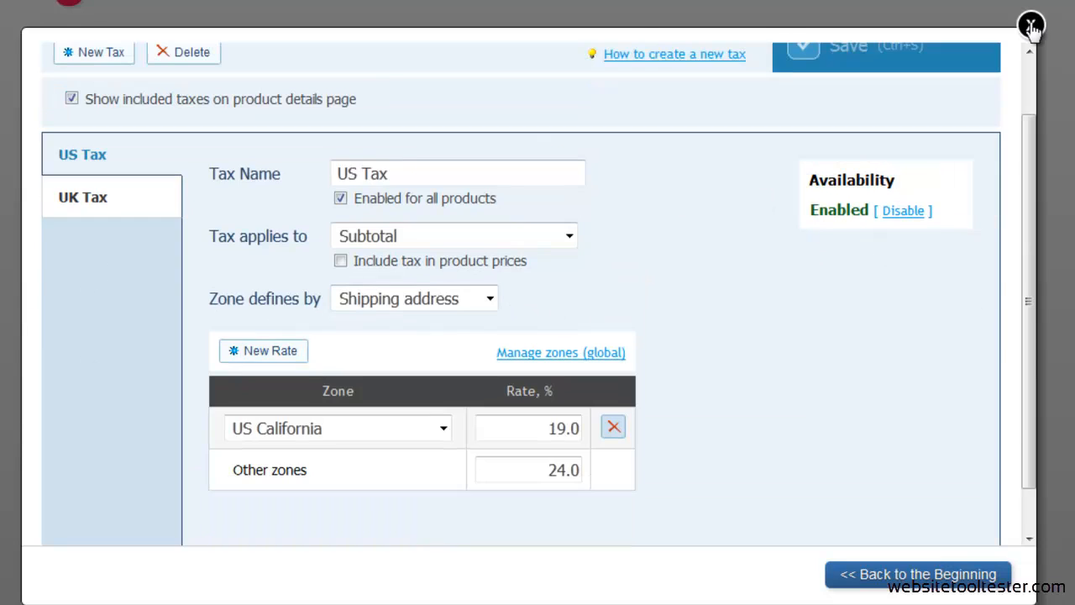
left_click(1031, 25)
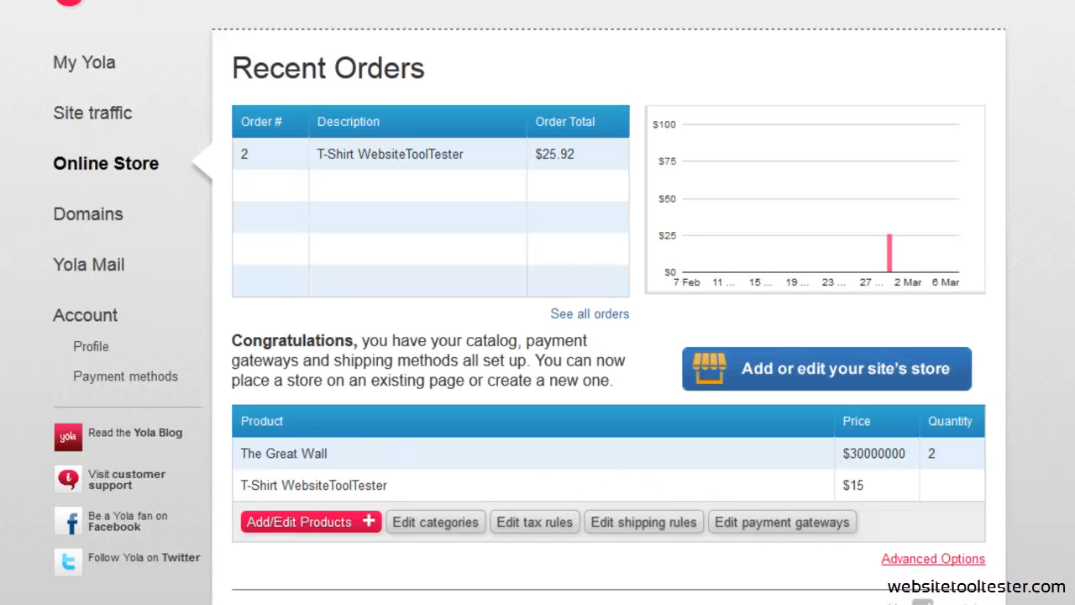
Step: Enter the full store administration via Advanced Options and go to Customers
left_click(534, 520)
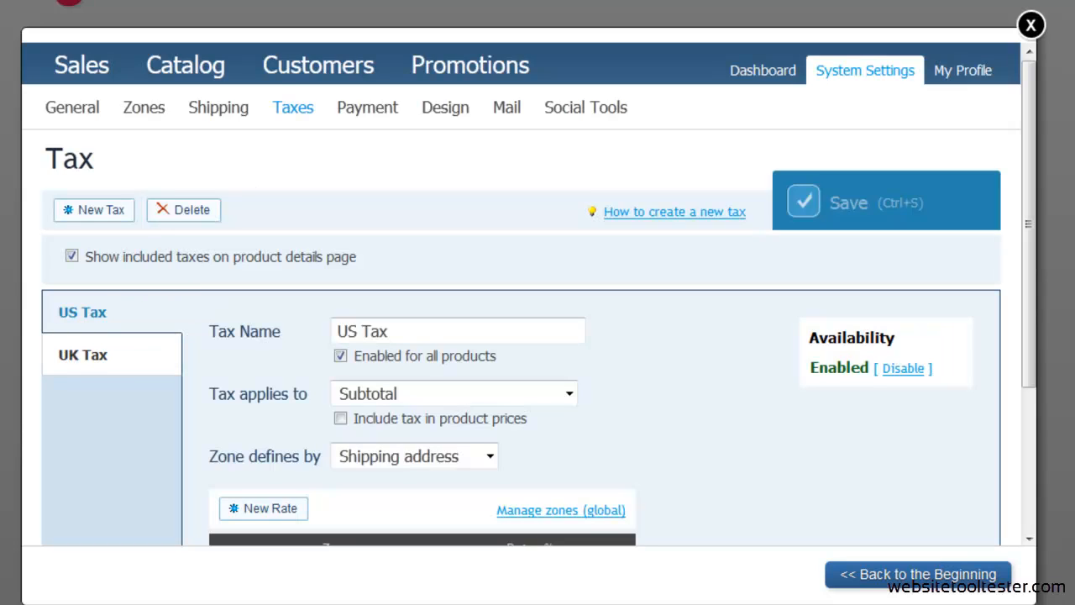
left_click(318, 63)
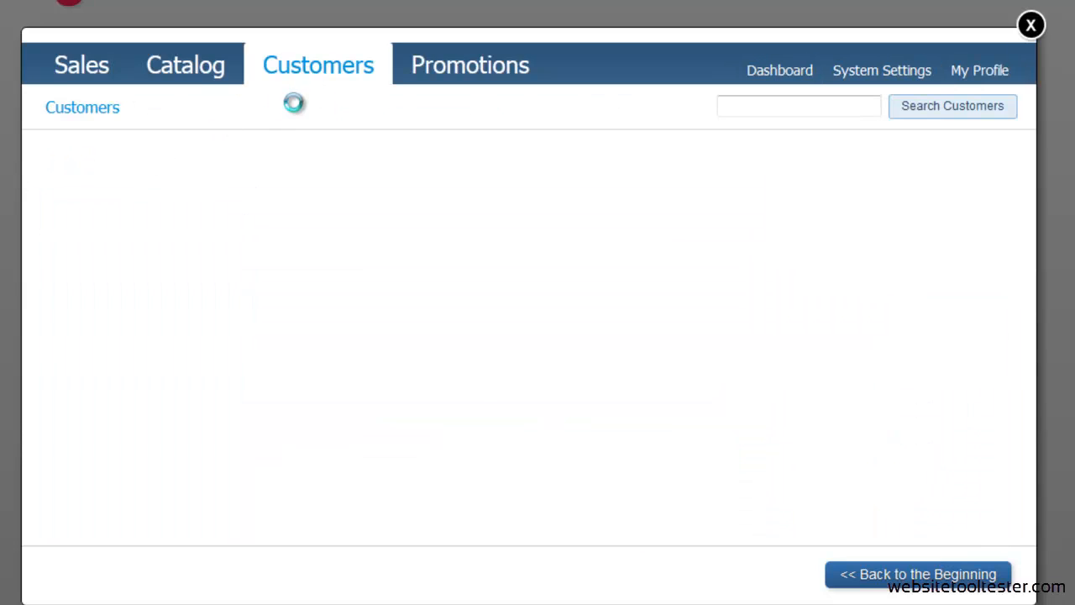
Step: List all 11 store customers, mostly samples plus one real customer with one order
left_click(317, 64)
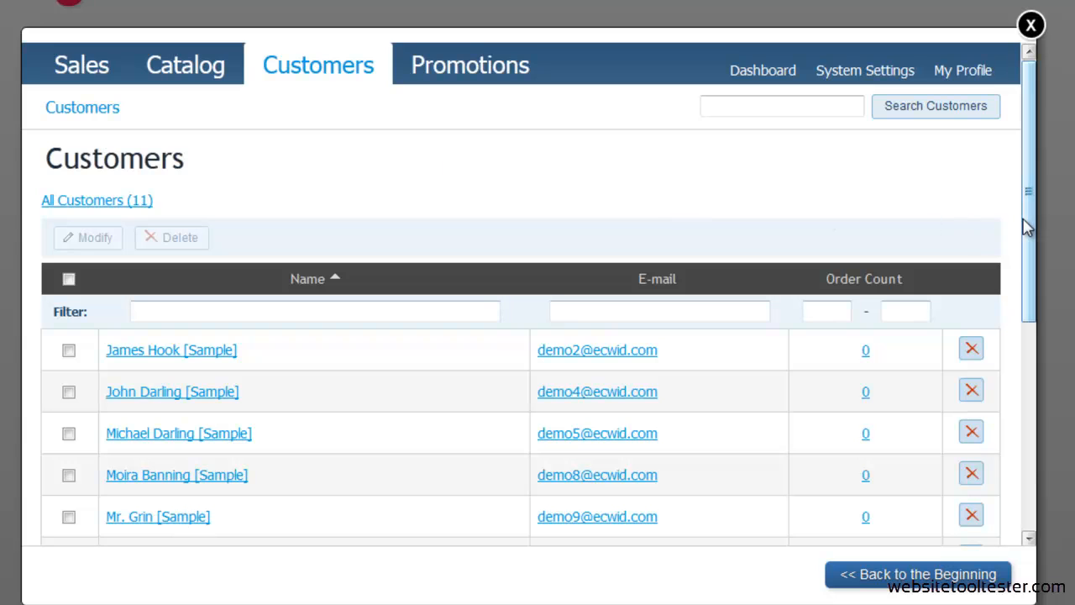
scroll("down", 3)
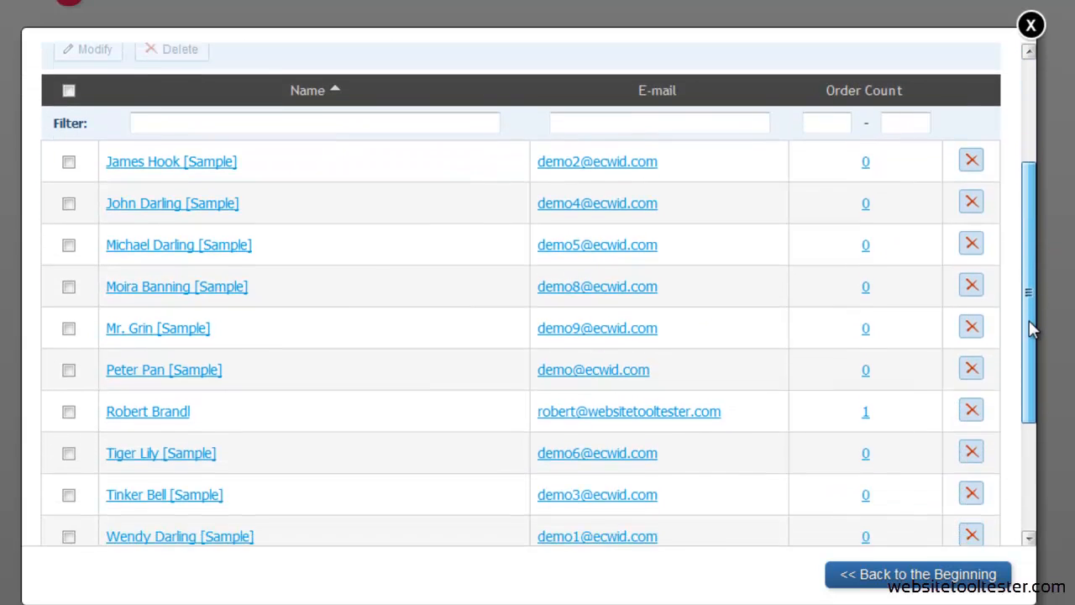
scroll("up", 3)
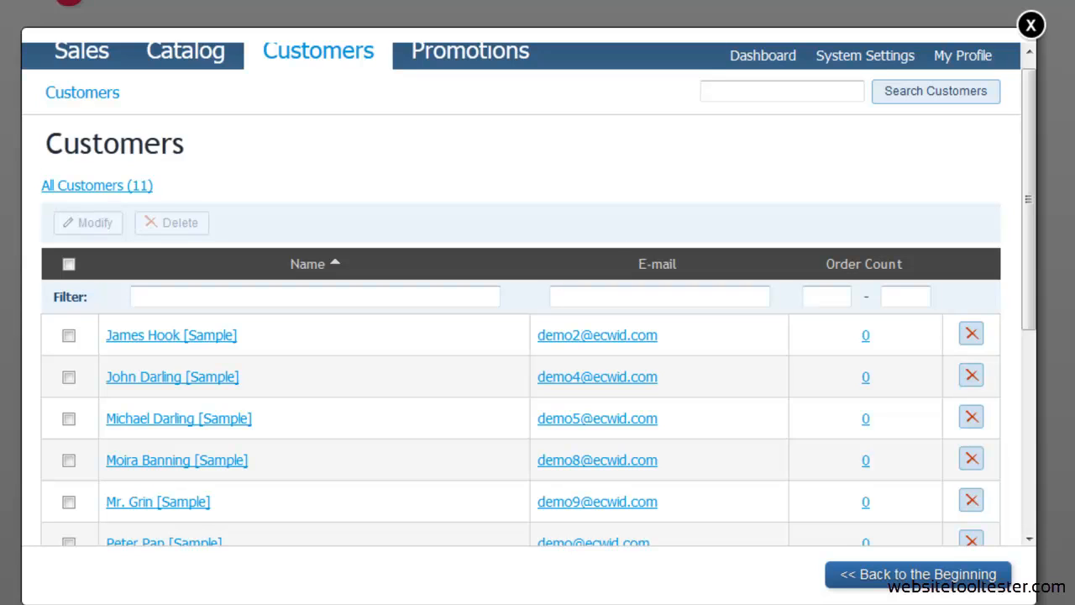
mouse_move(472, 66)
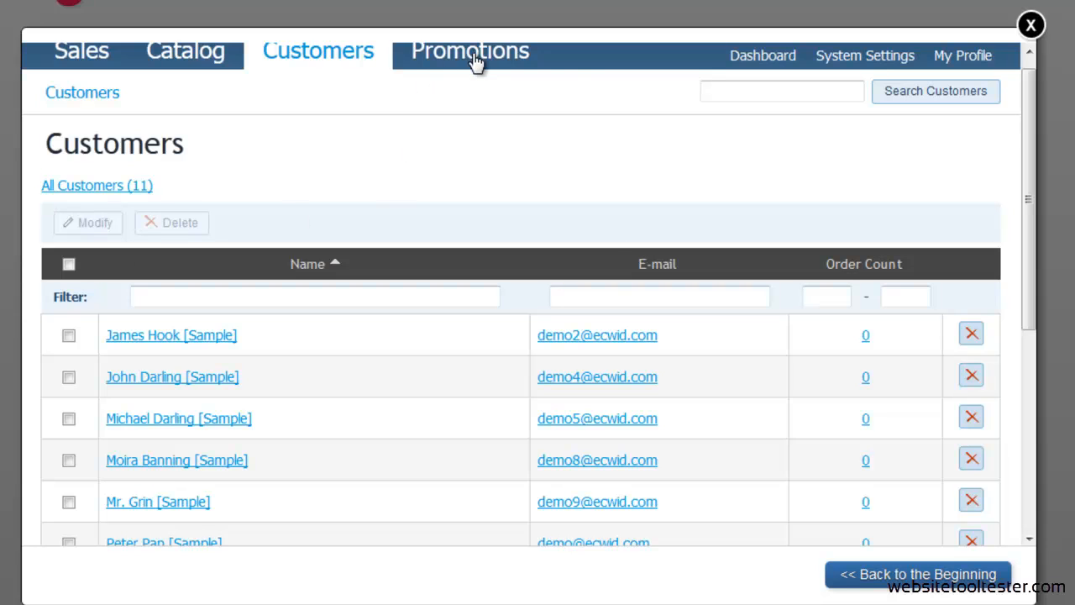
Step: View the single active 10% discount coupon under Promotions, then close the store manager
left_click(469, 50)
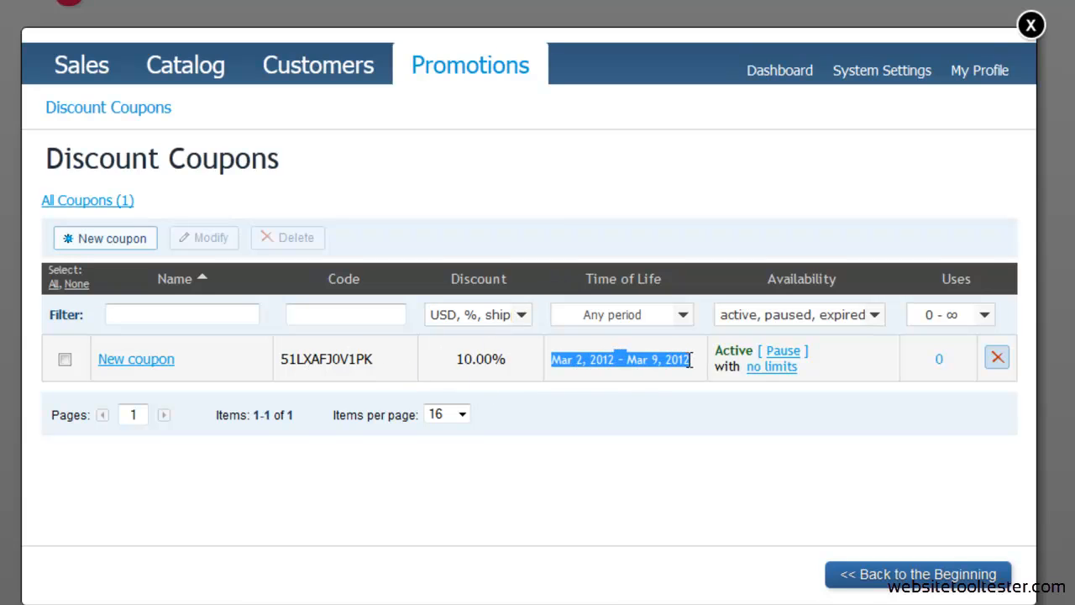
left_click(628, 397)
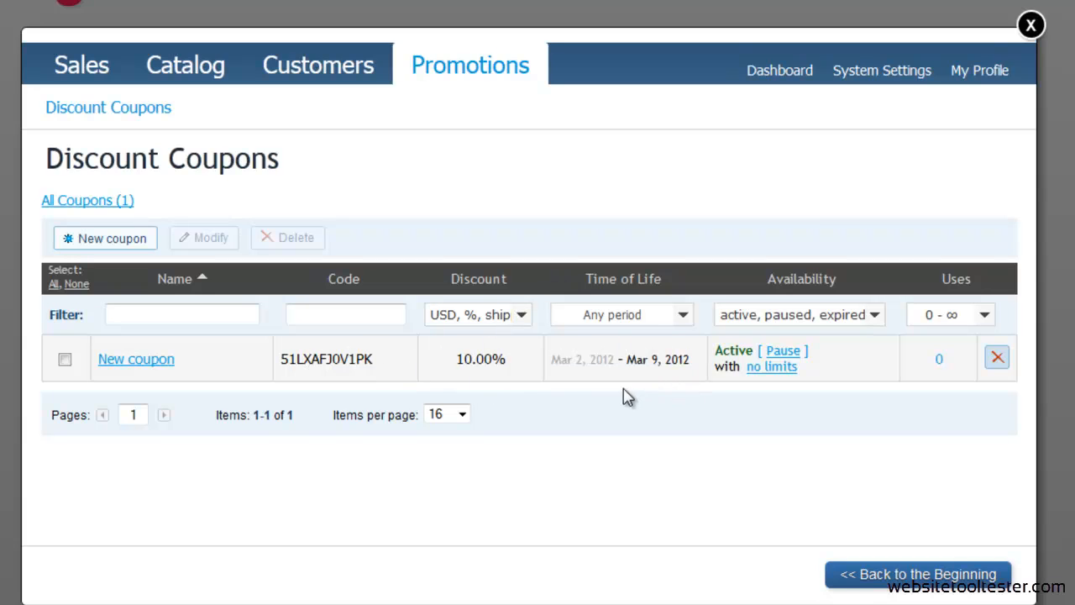
mouse_move(1032, 23)
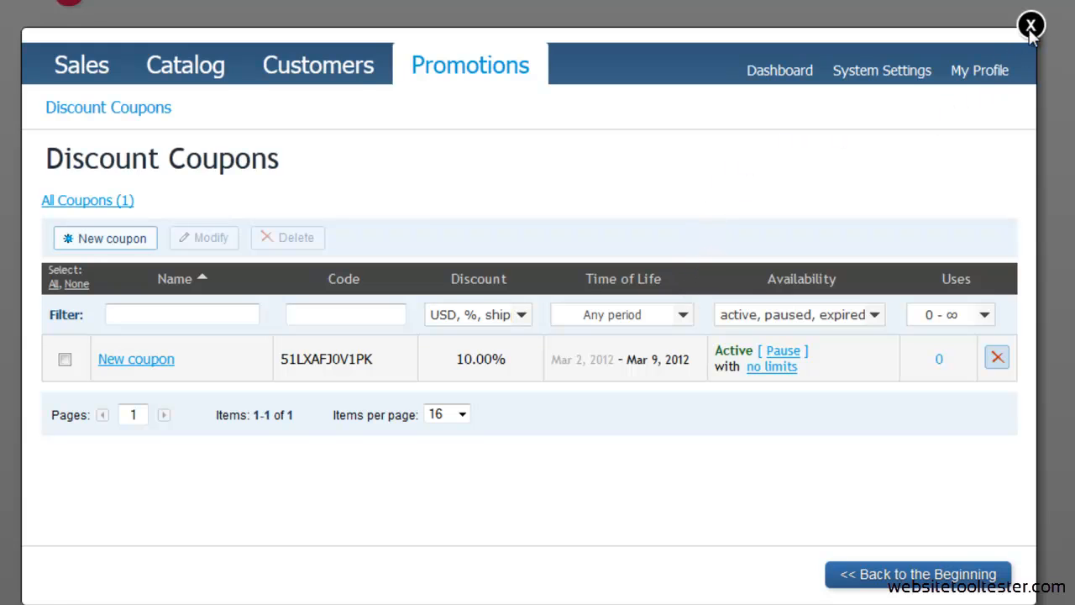
left_click(1030, 24)
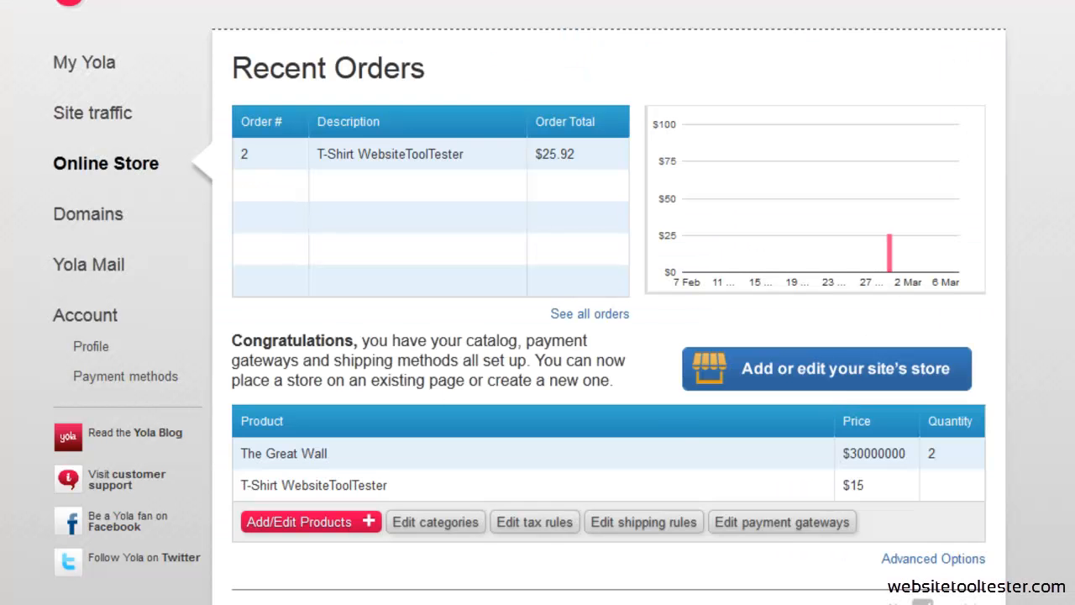
mouse_move(764, 538)
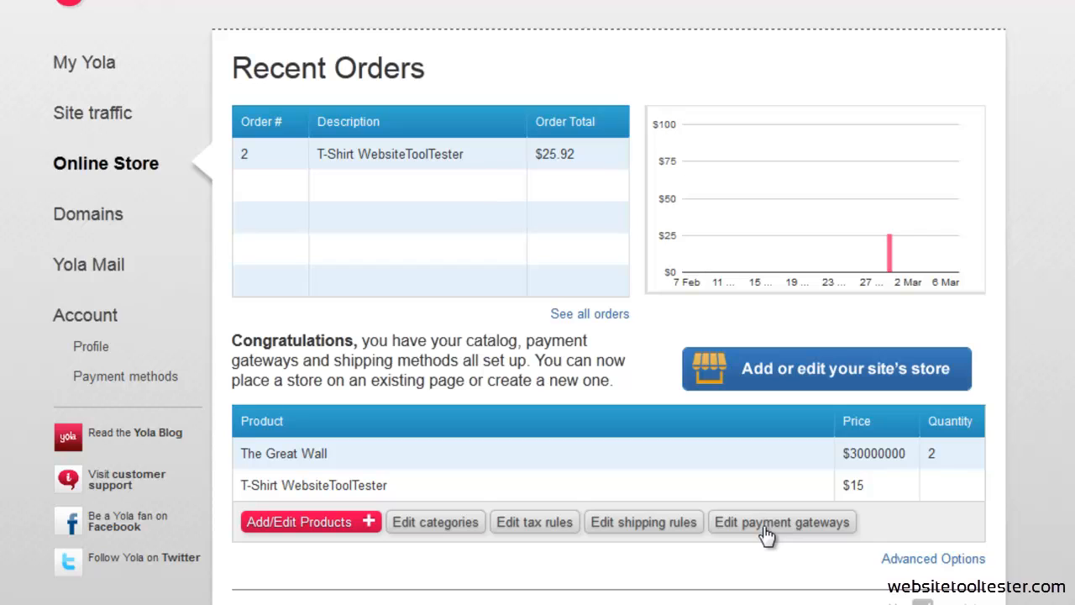
Step: Show payment gateways with PayPal enabled and browse the credit card processor choices
left_click(781, 520)
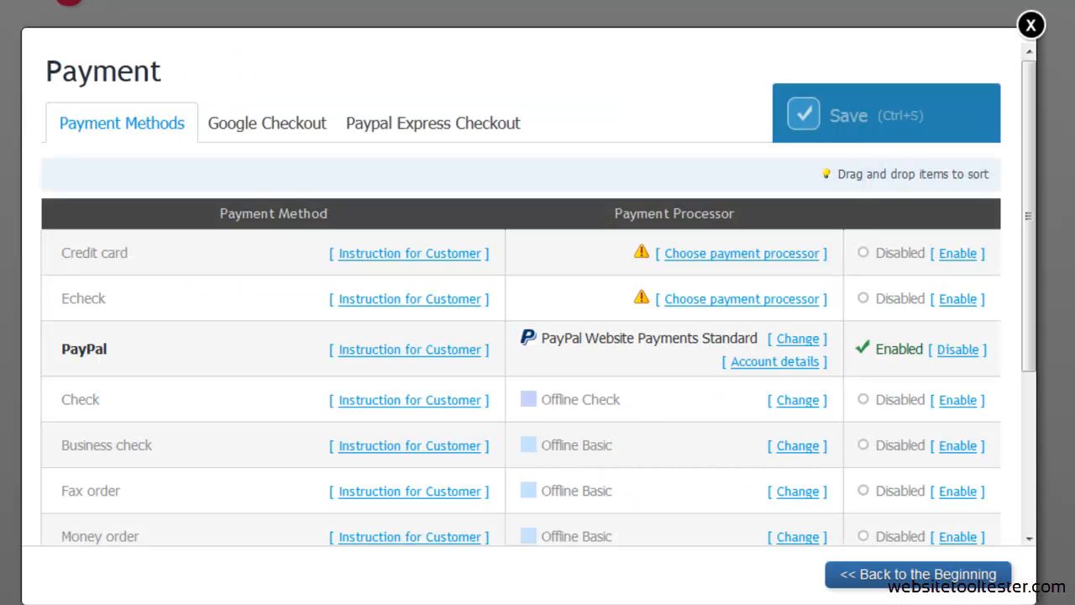
mouse_move(728, 260)
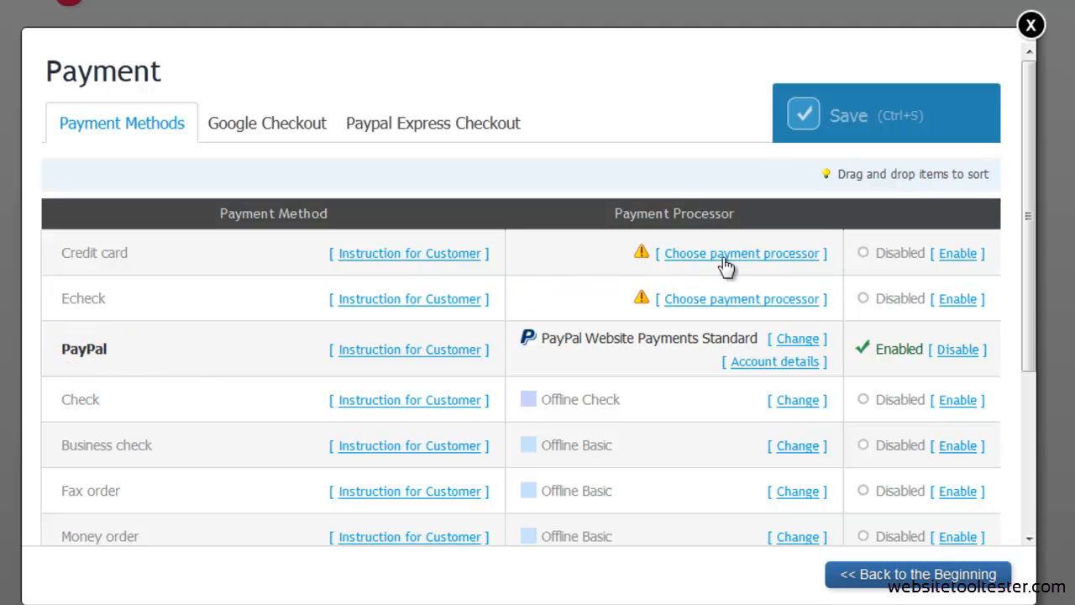
left_click(742, 252)
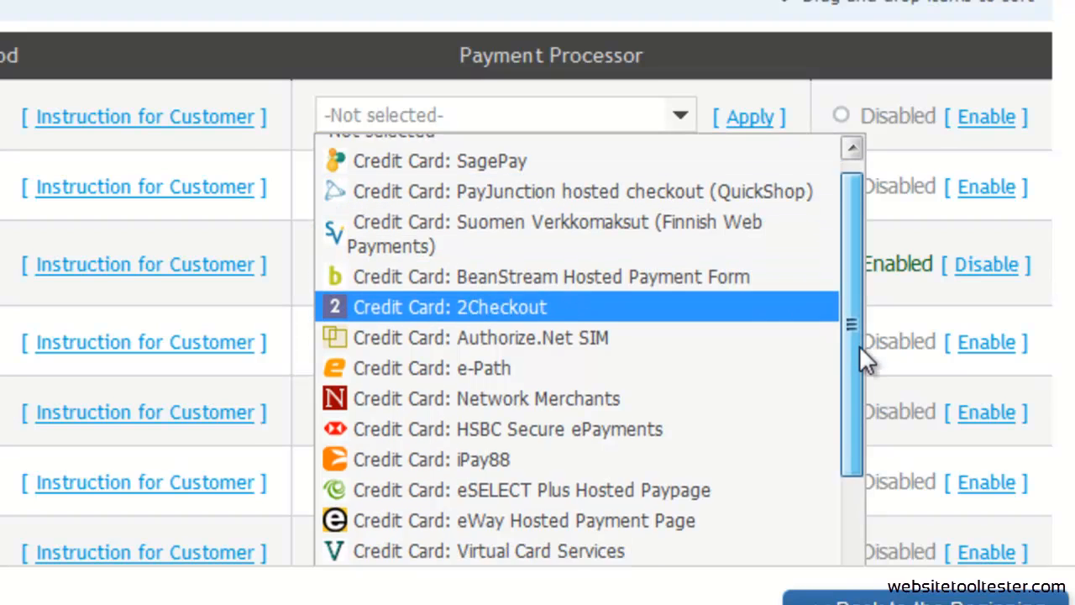
scroll("down", 3)
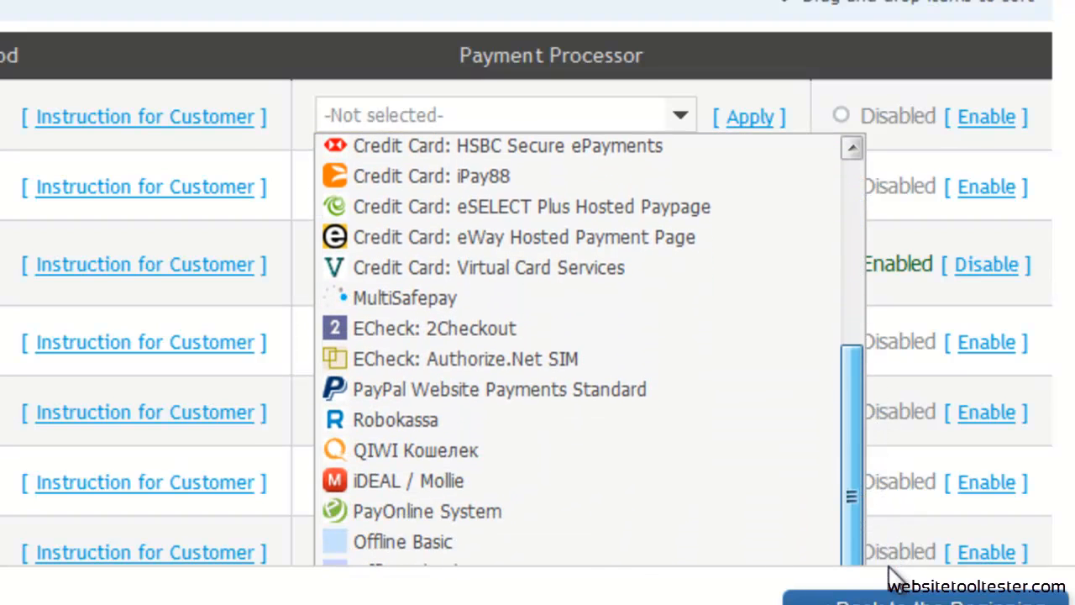
mouse_move(395, 420)
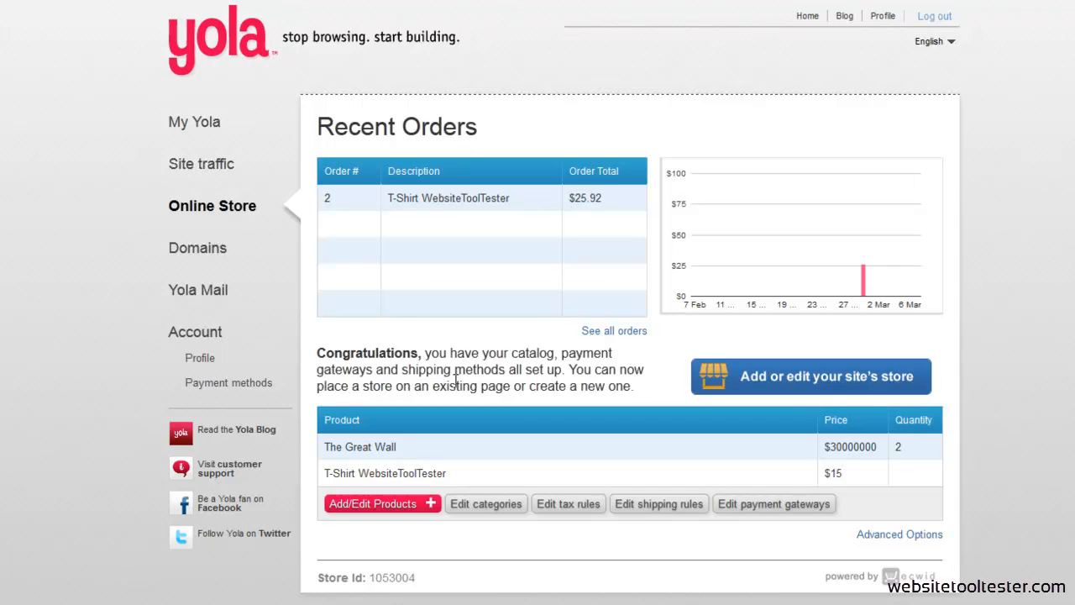
mouse_move(496, 507)
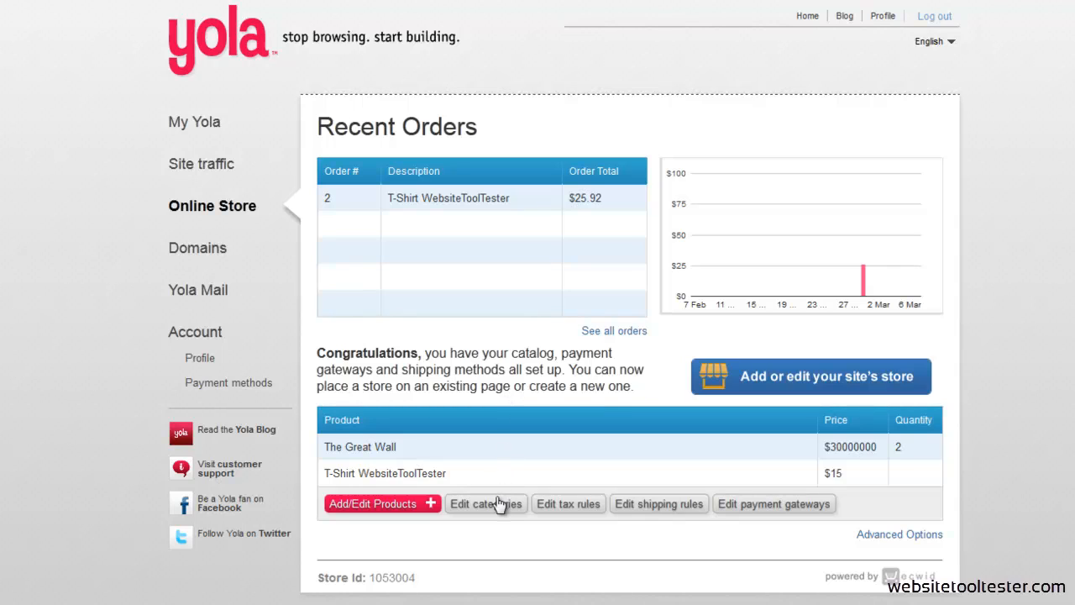
mouse_move(507, 483)
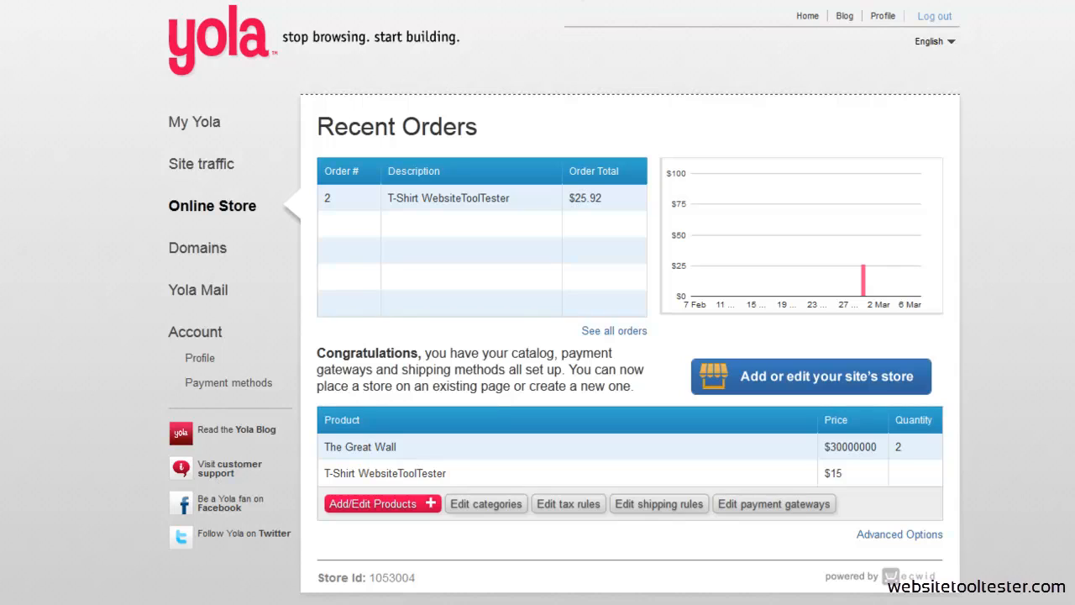
mouse_move(619, 27)
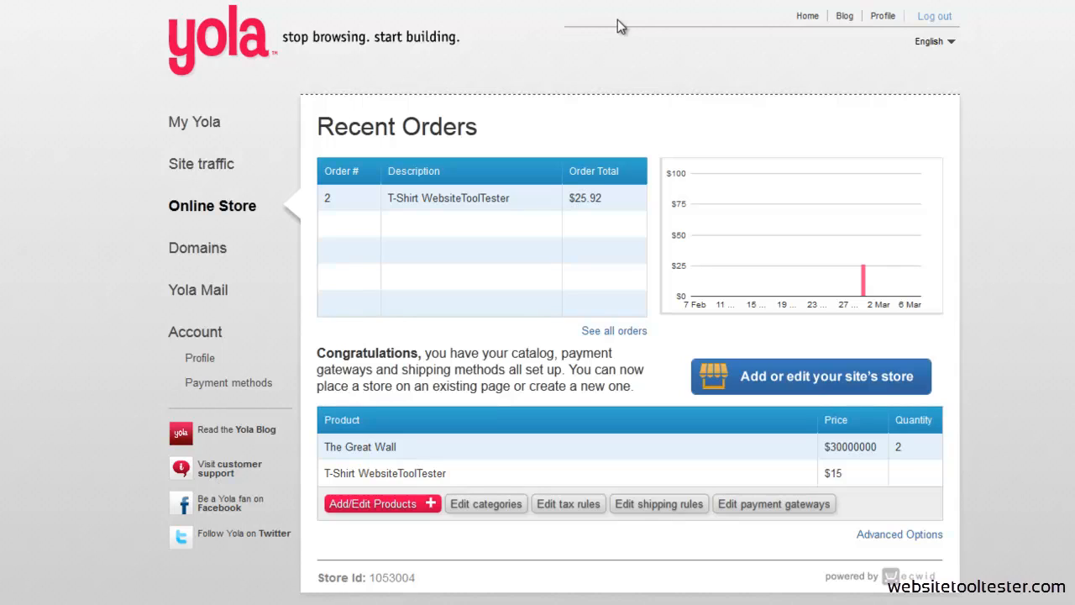
mouse_move(975, 84)
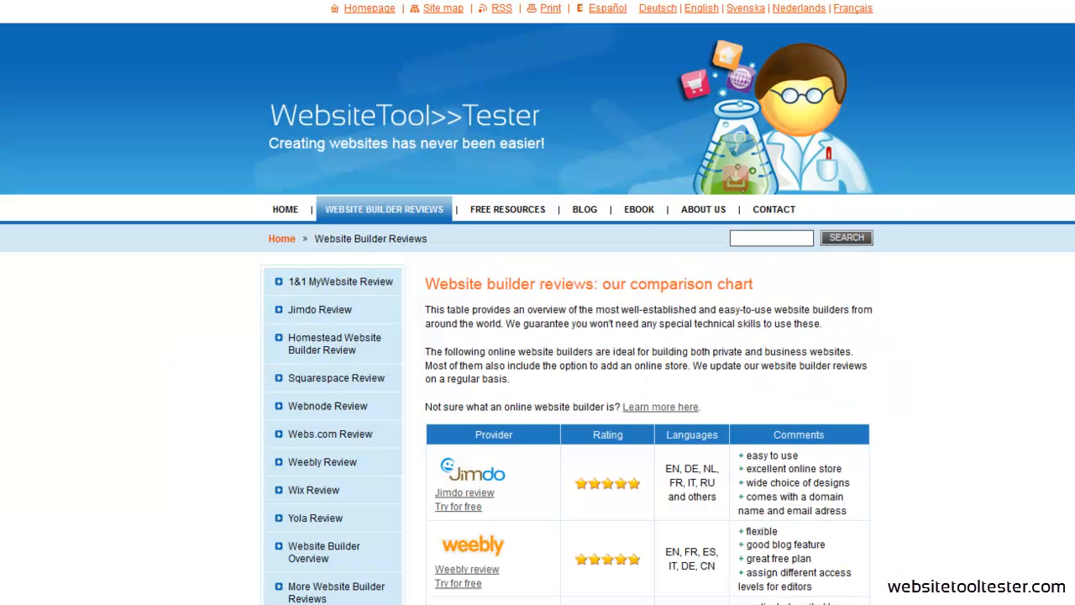
mouse_move(707, 467)
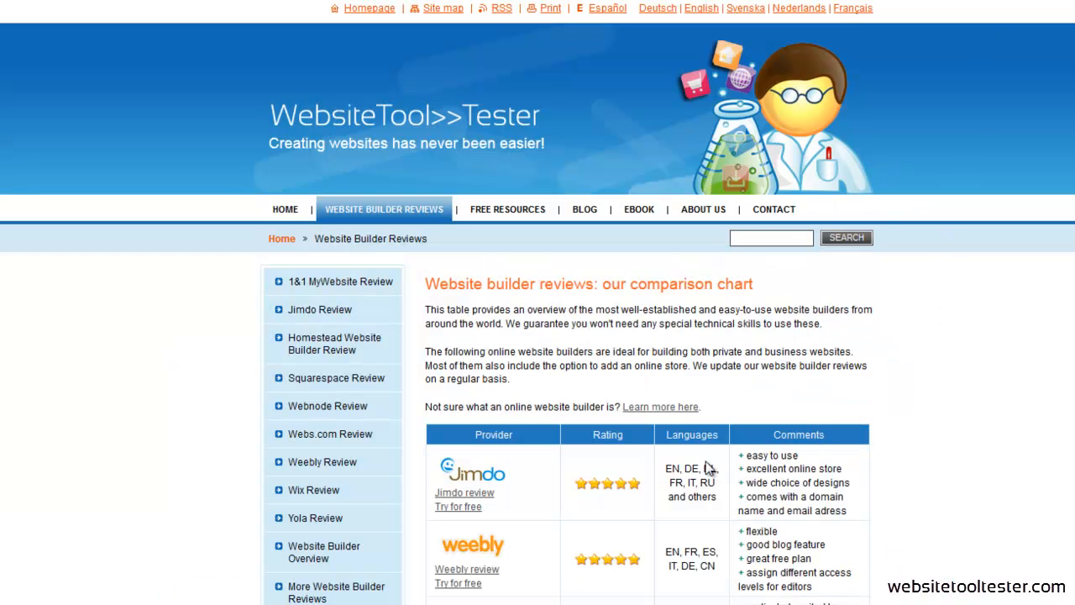